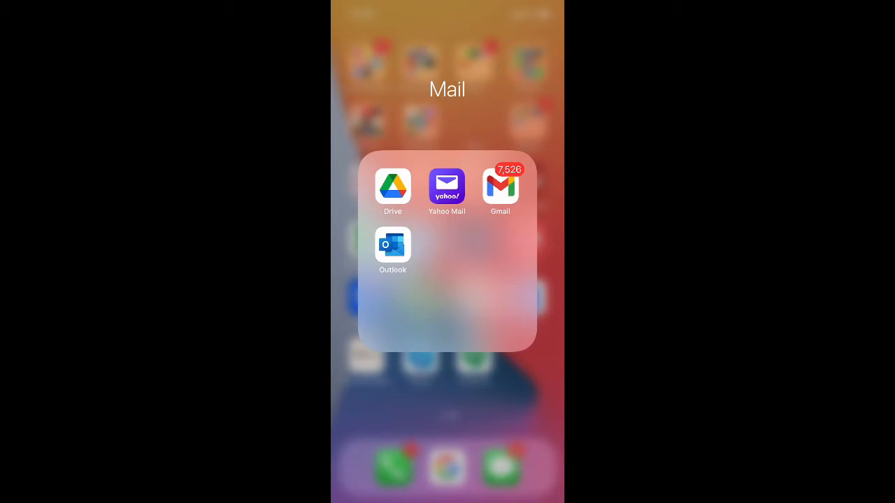
# - Launch the Yahoo Mail app from the Home Screen's Mail folder
pyautogui.click(446, 187)
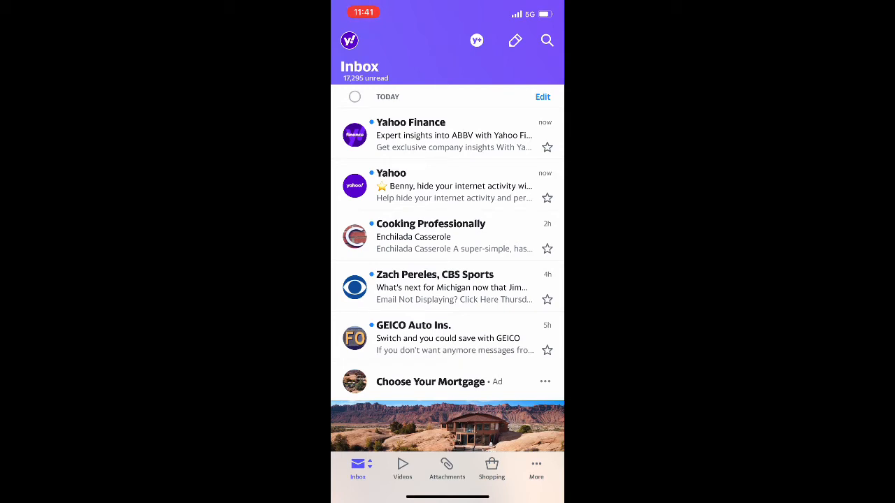
# - Start a new message with the compose pencil icon in the inbox
pyautogui.click(514, 40)
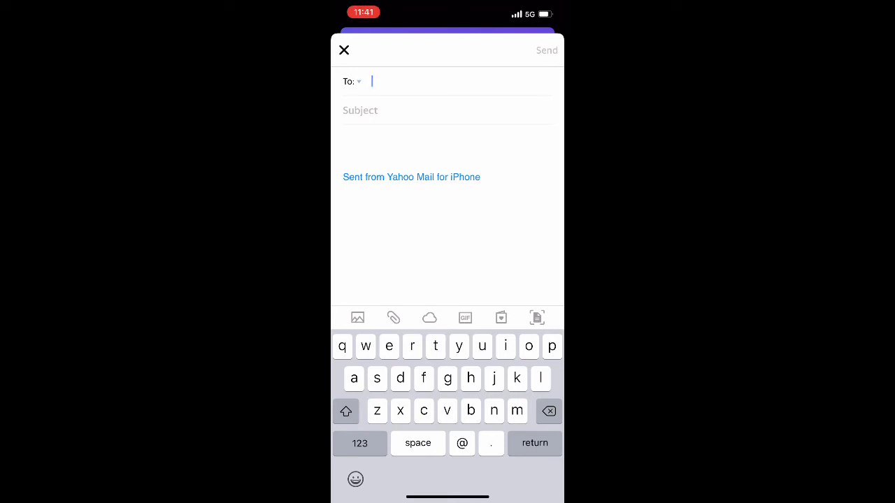
# - Open the compose toolbar's GIF picker and start a Tom Brady GIF search
pyautogui.click(464, 317)
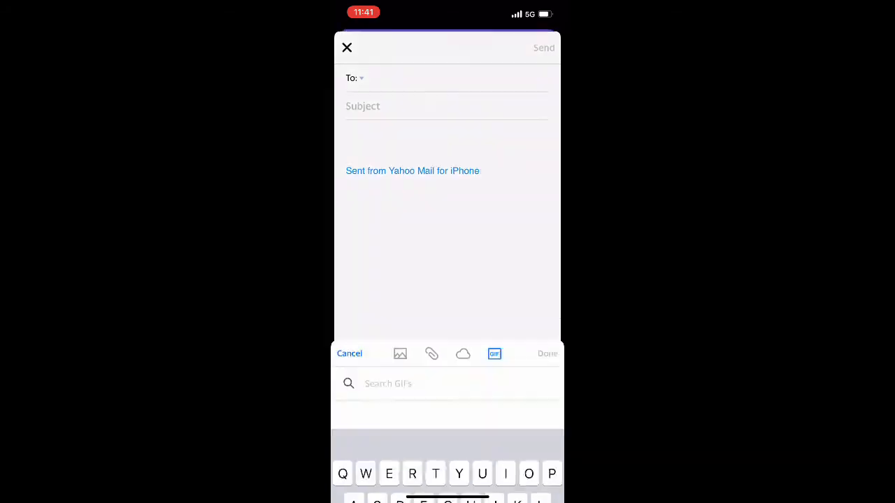
pyautogui.click(494, 353)
pyautogui.write('Tom br')
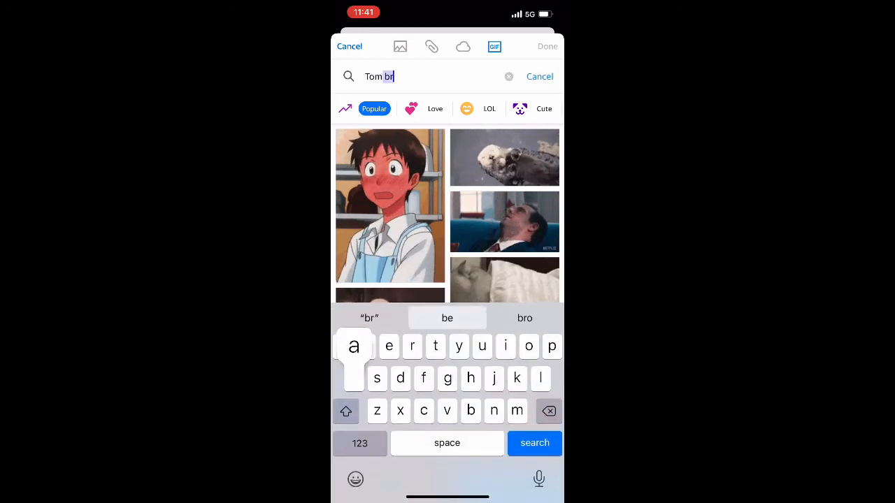
# - Search for Tom Brady GIFs and insert the smiling close-up GIF into the body
pyautogui.click(535, 442)
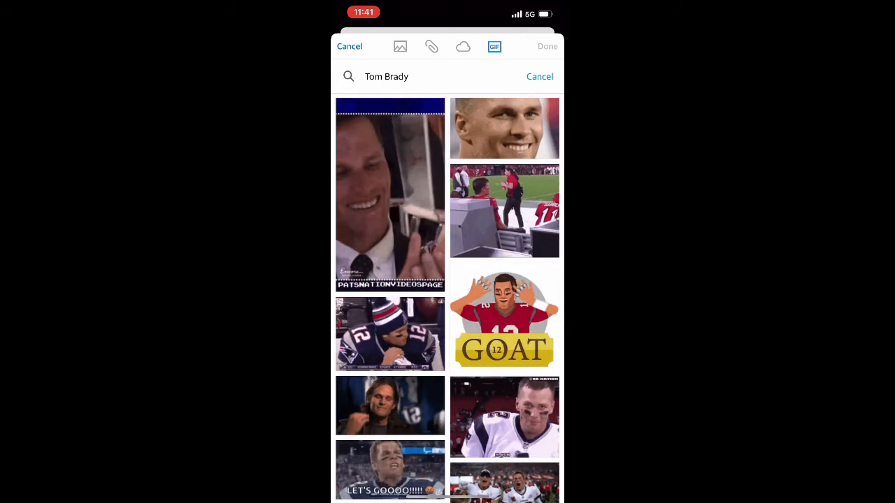
pyautogui.click(504, 128)
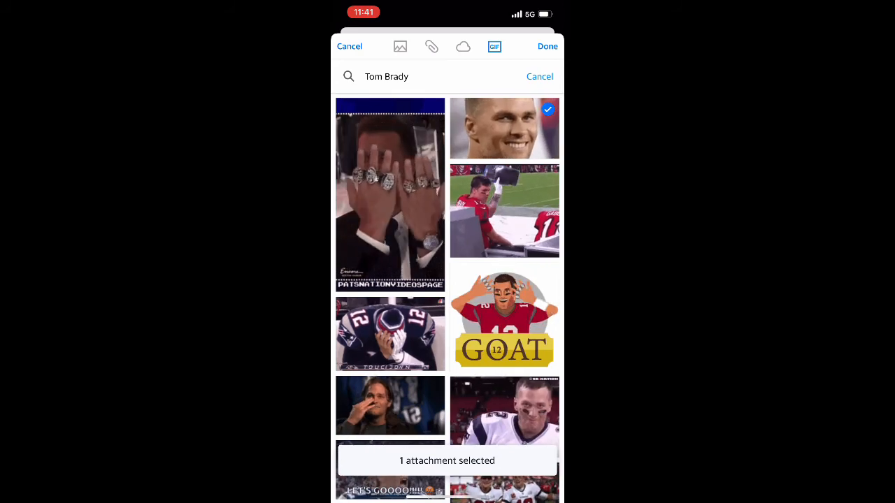
pyautogui.click(547, 47)
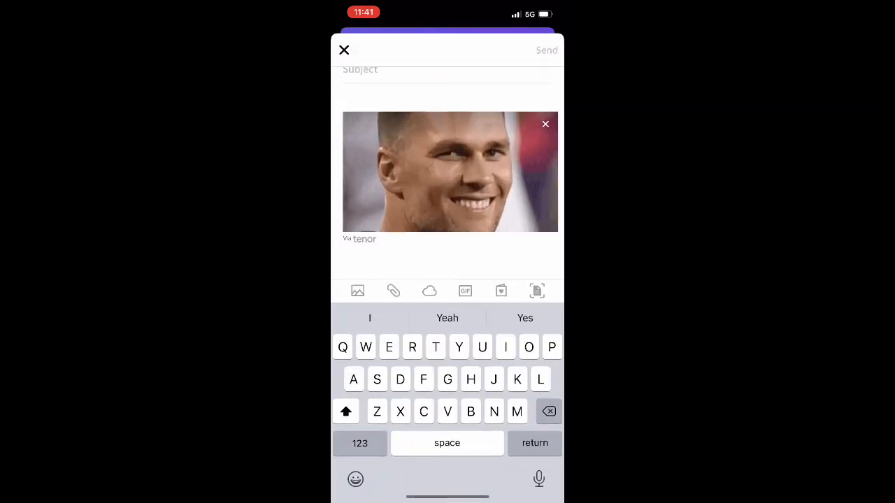